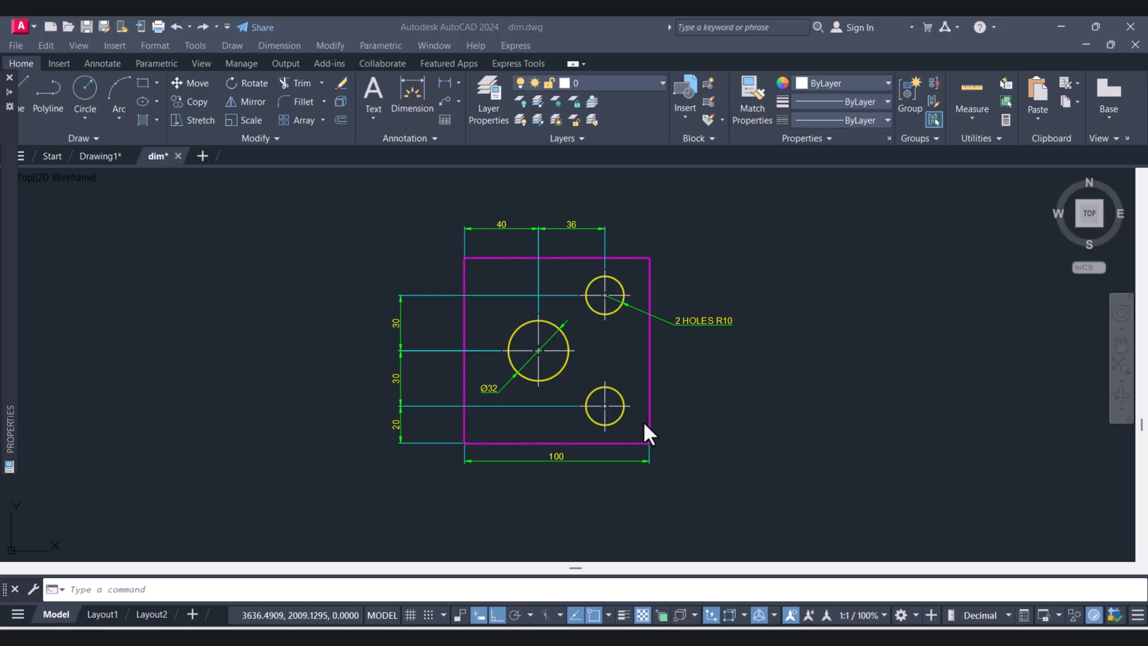
pyautogui.moveTo(755, 399)
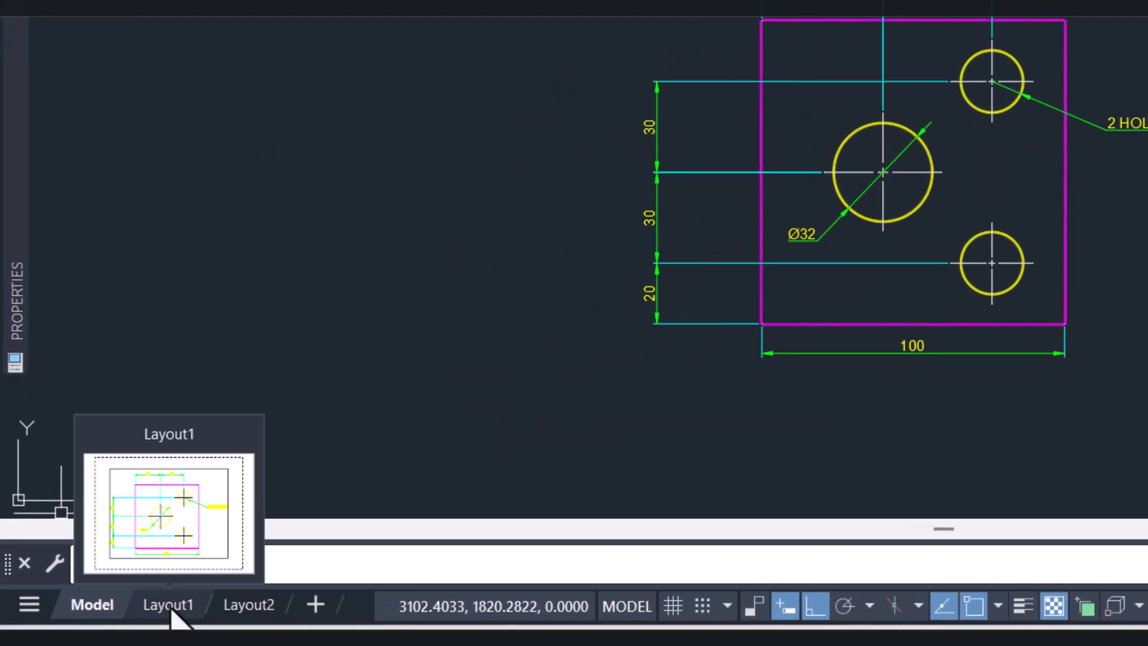
# Switch to the Layout1 sheet showing the plate in its default viewport.
pyautogui.click(168, 604)
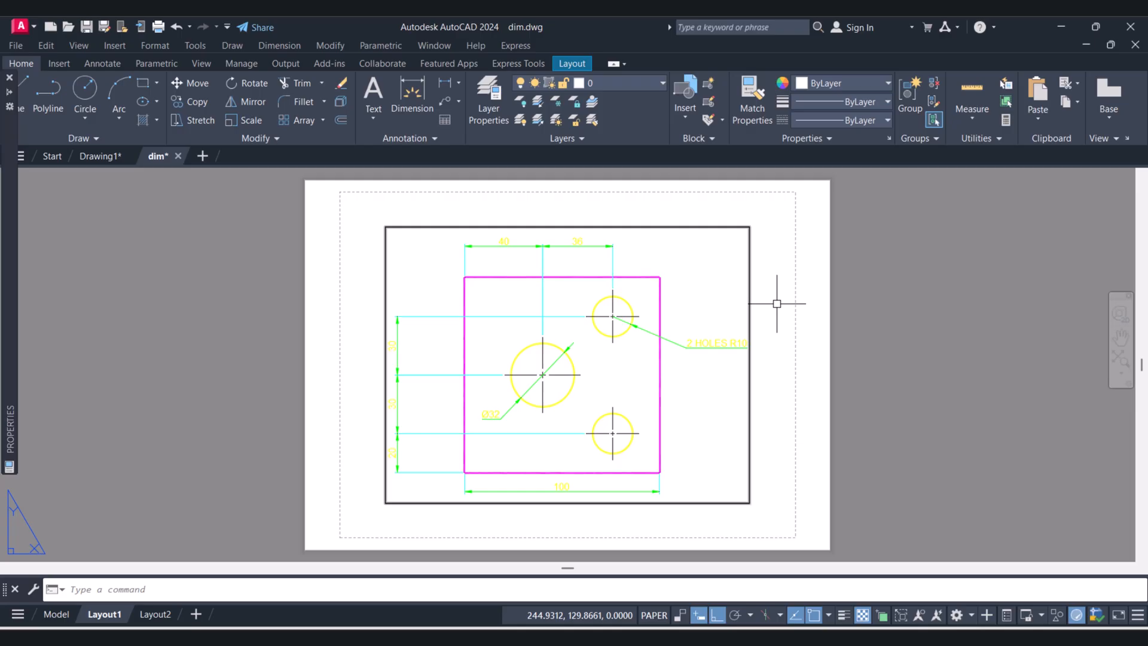
pyautogui.moveTo(750, 254)
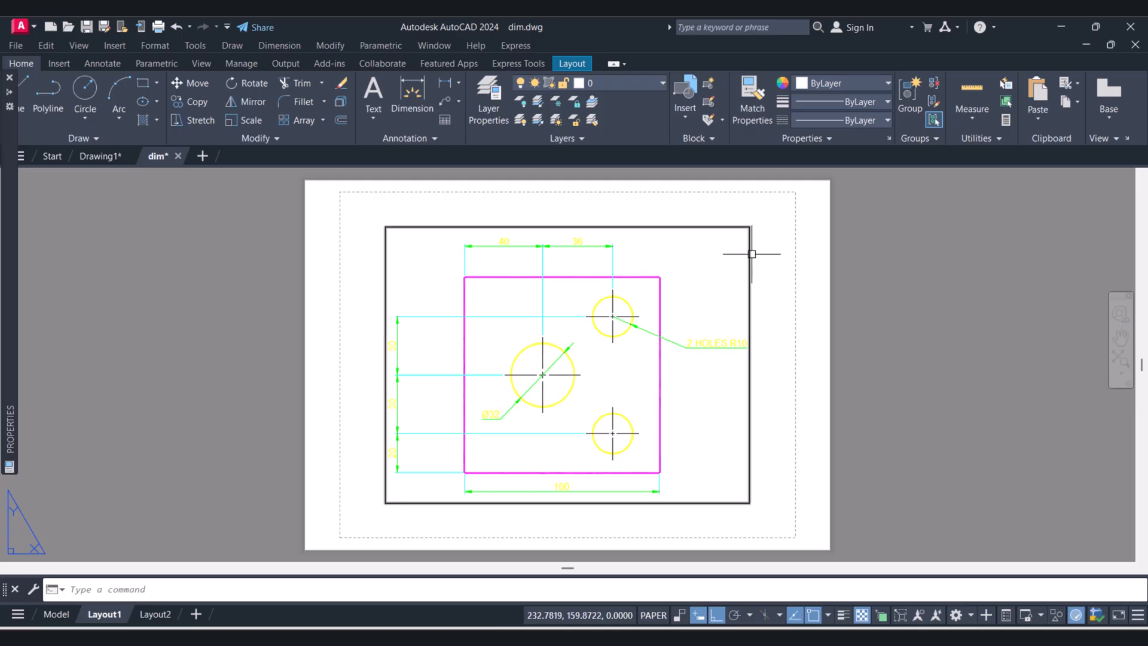
pyautogui.moveTo(749, 262)
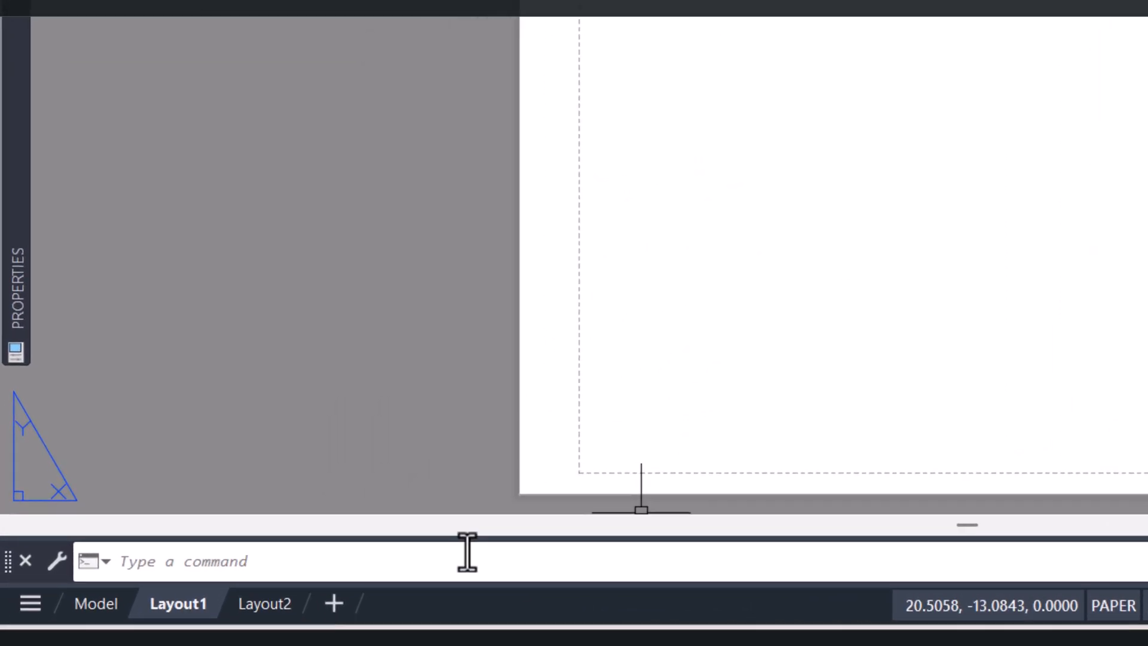
# Choose the Two: Vertical arrangement in the VPORTS Viewports dialog and accept it.
pyautogui.write('view')
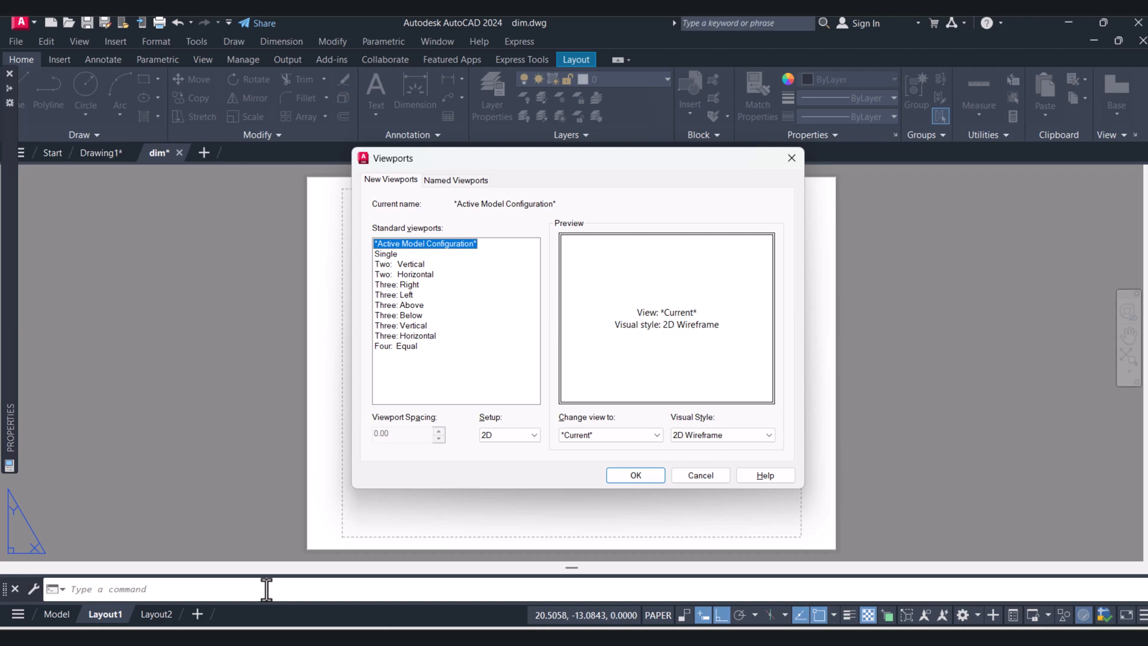
pyautogui.click(398, 266)
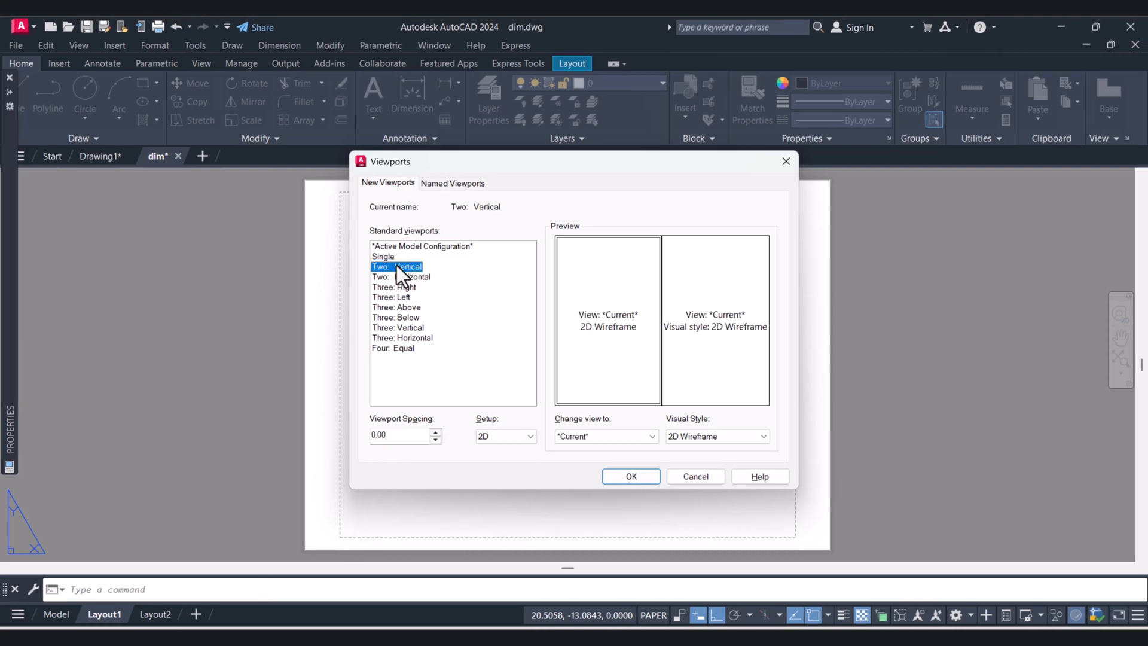
pyautogui.click(629, 476)
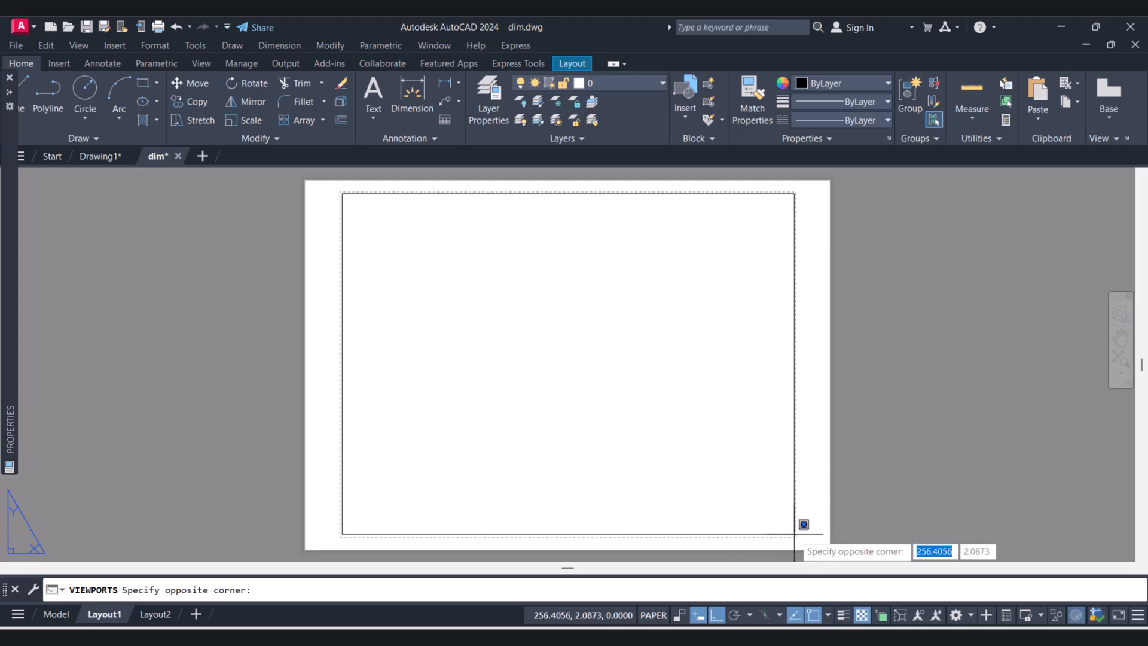
# Place the two vertical viewports across Layout1's printable area, each showing the plate.
pyautogui.click(740, 290)
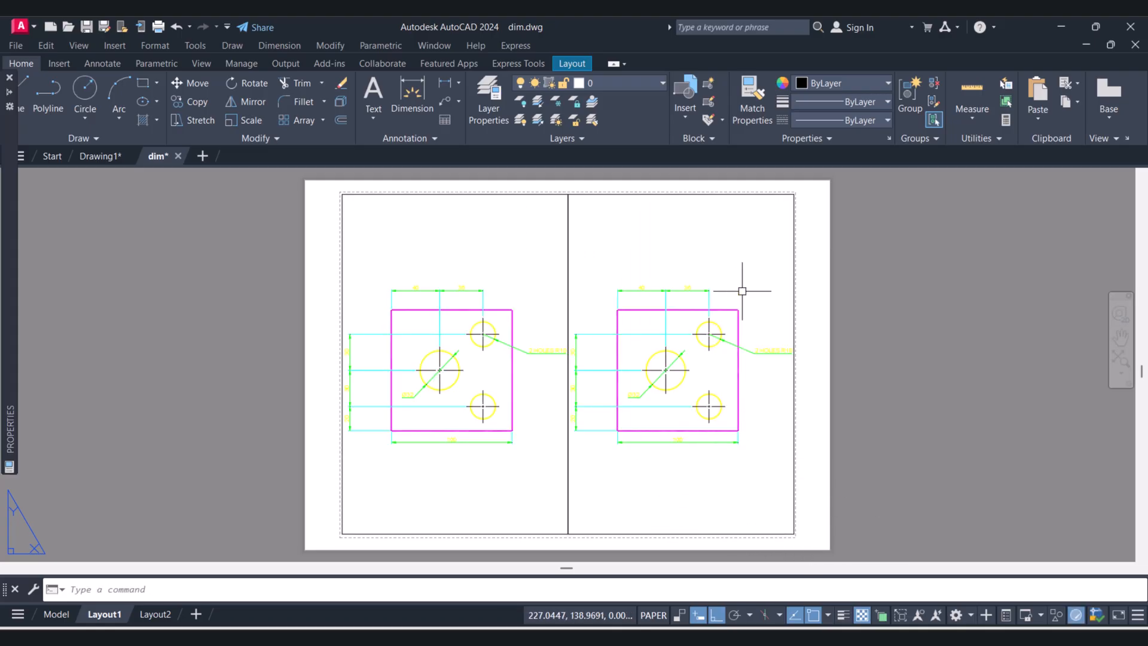
pyautogui.moveTo(734, 296)
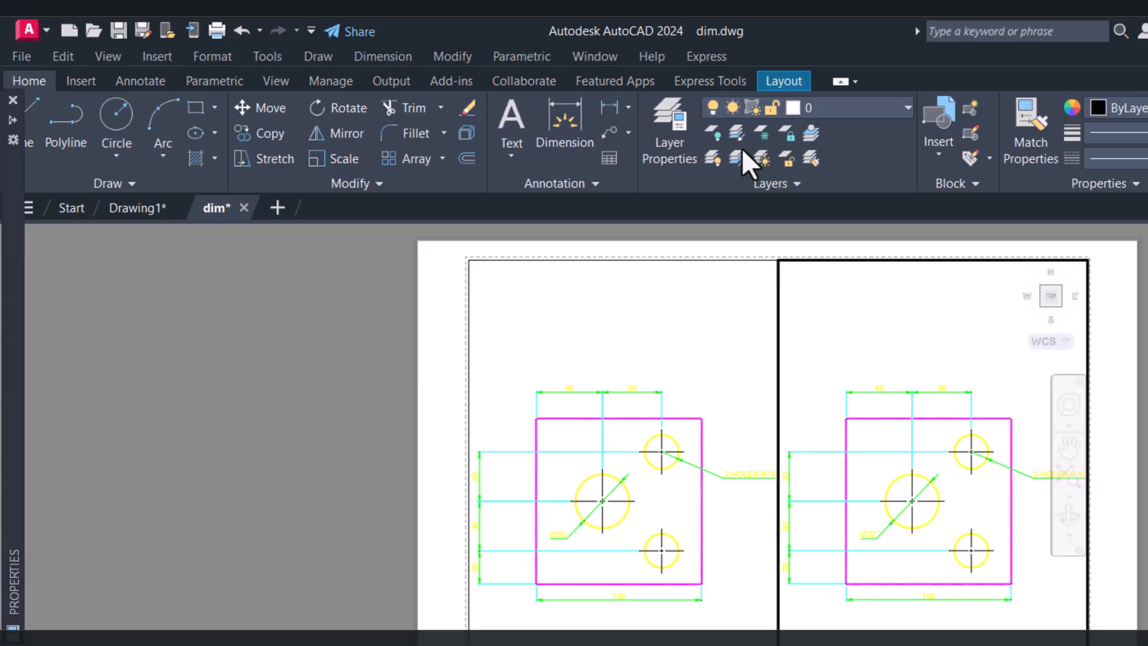
# Lock the Layout1 viewports from the Layout Viewports Lock dropdown.
pyautogui.click(783, 81)
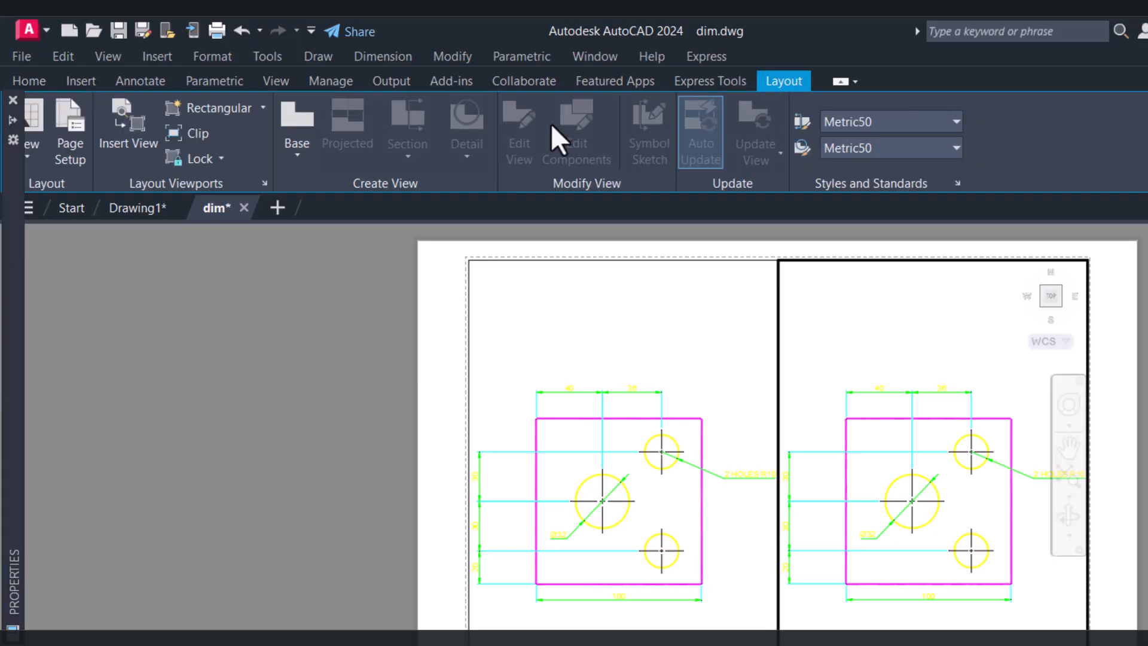
pyautogui.click(221, 158)
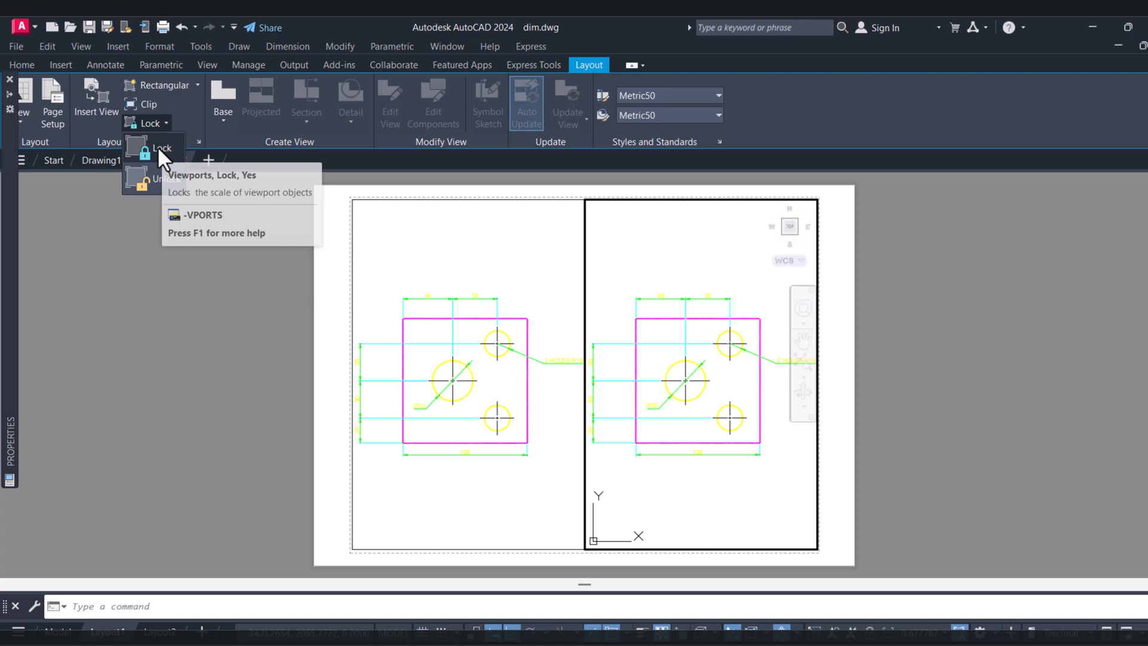
pyautogui.click(153, 149)
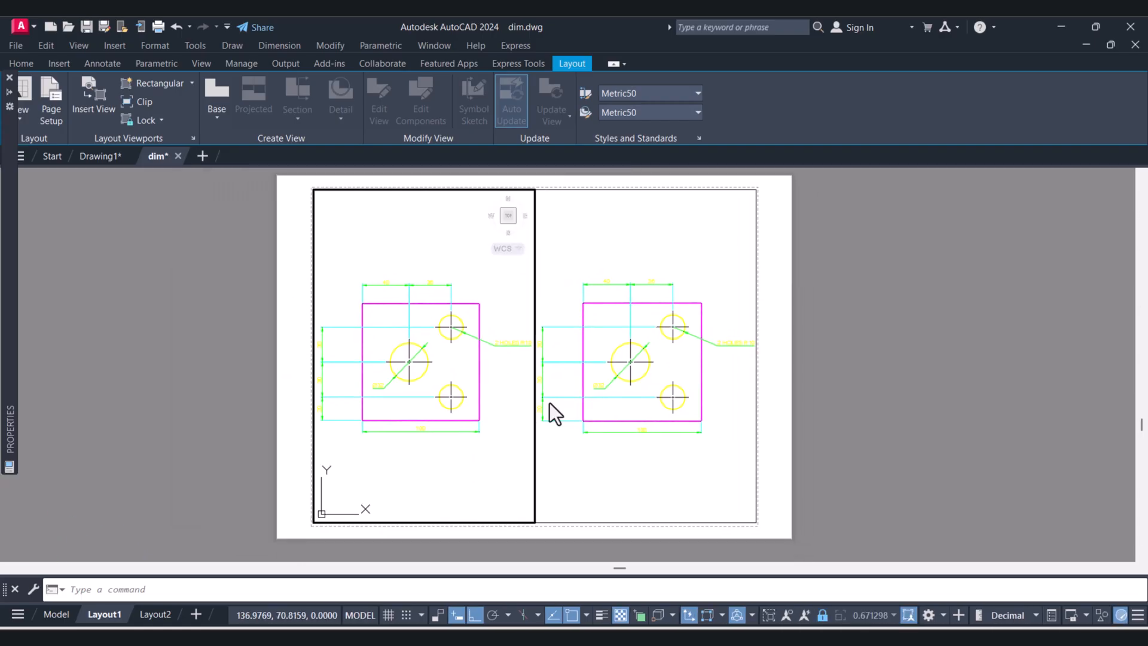
pyautogui.moveTo(169, 143)
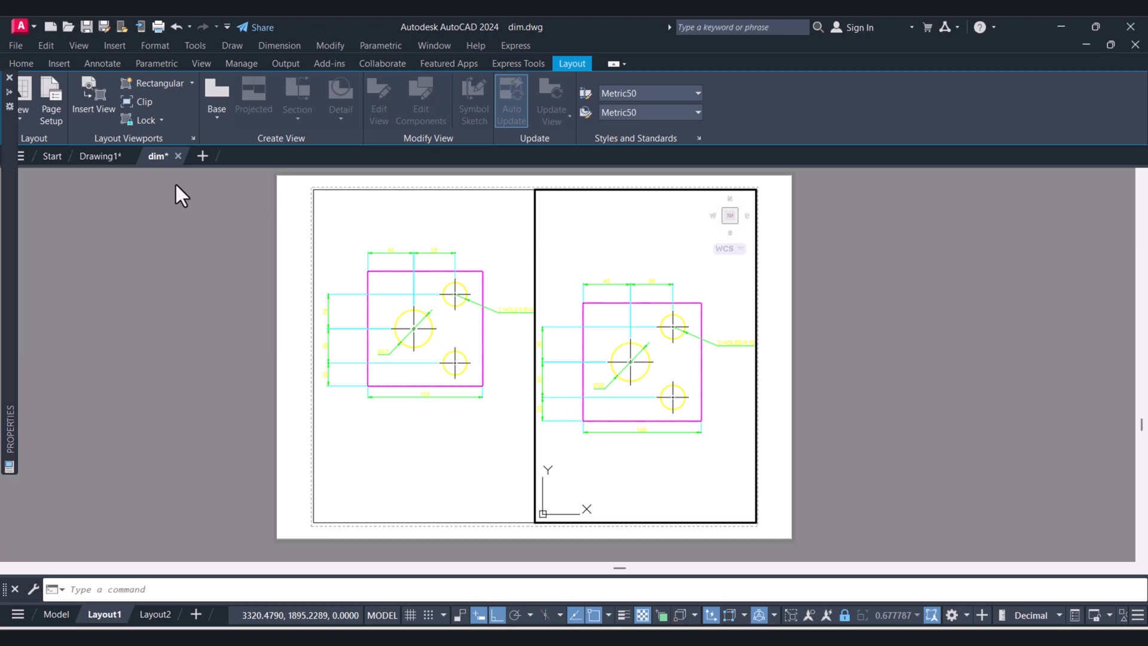
# Unlock the Layout1 viewports from the Layout Viewports Lock dropdown.
pyautogui.click(144, 120)
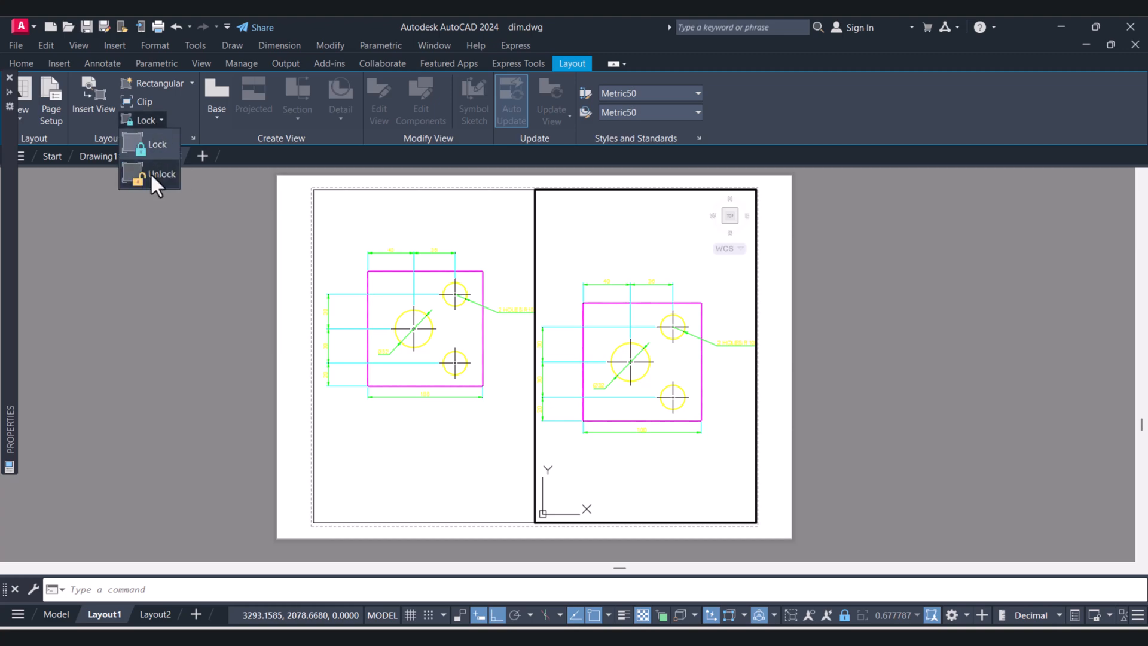
pyautogui.click(162, 174)
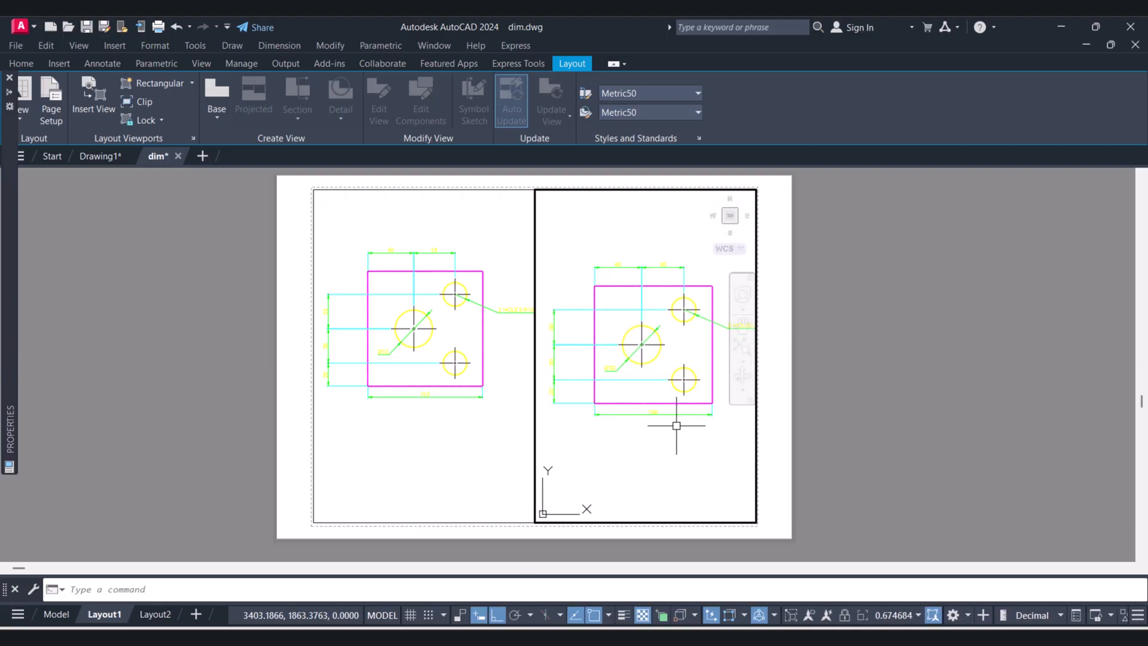
pyautogui.moveTo(674, 423)
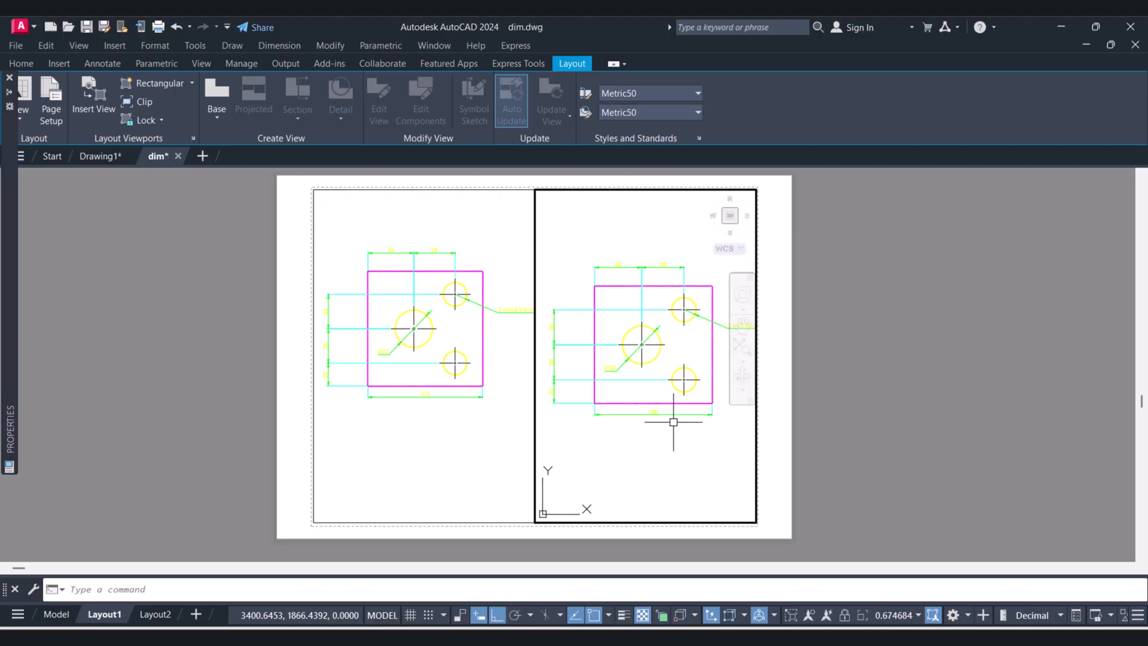
pyautogui.moveTo(659, 421)
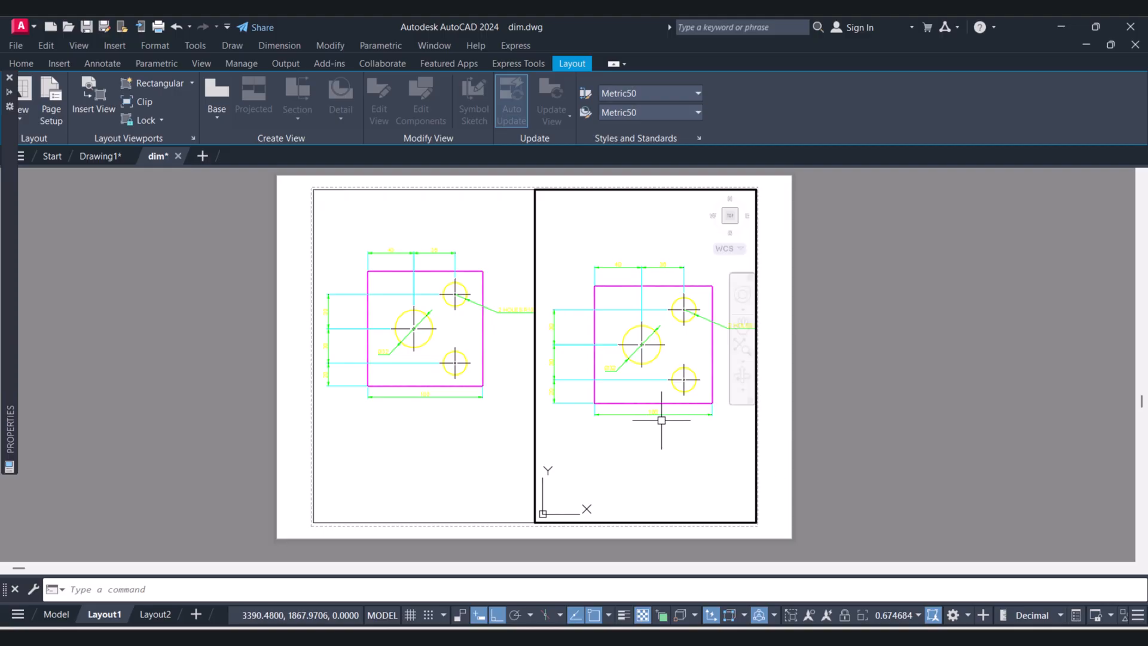